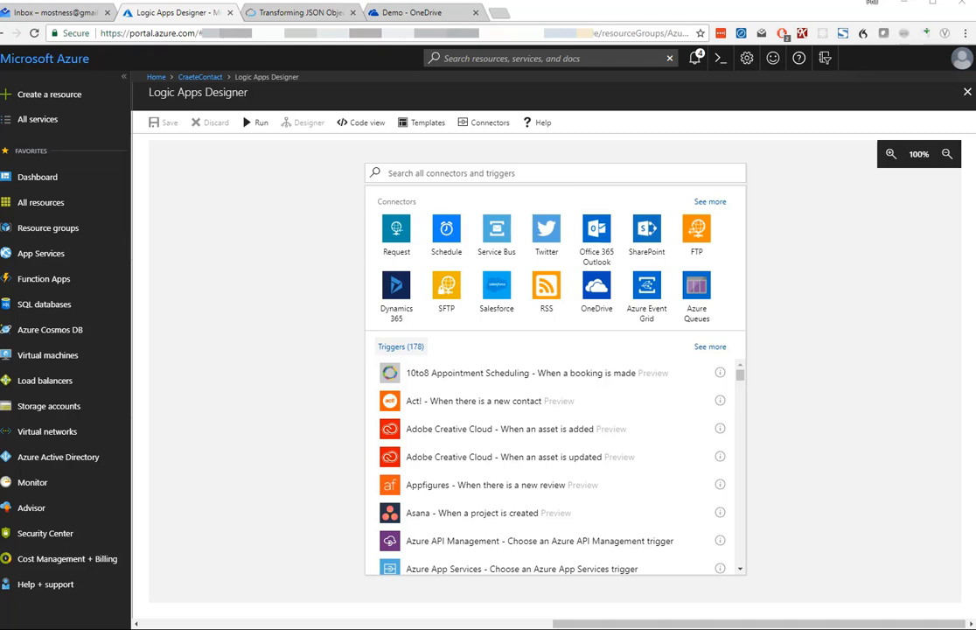
Add the OneDrive 'When a file is created' trigger.
left_click(554, 172)
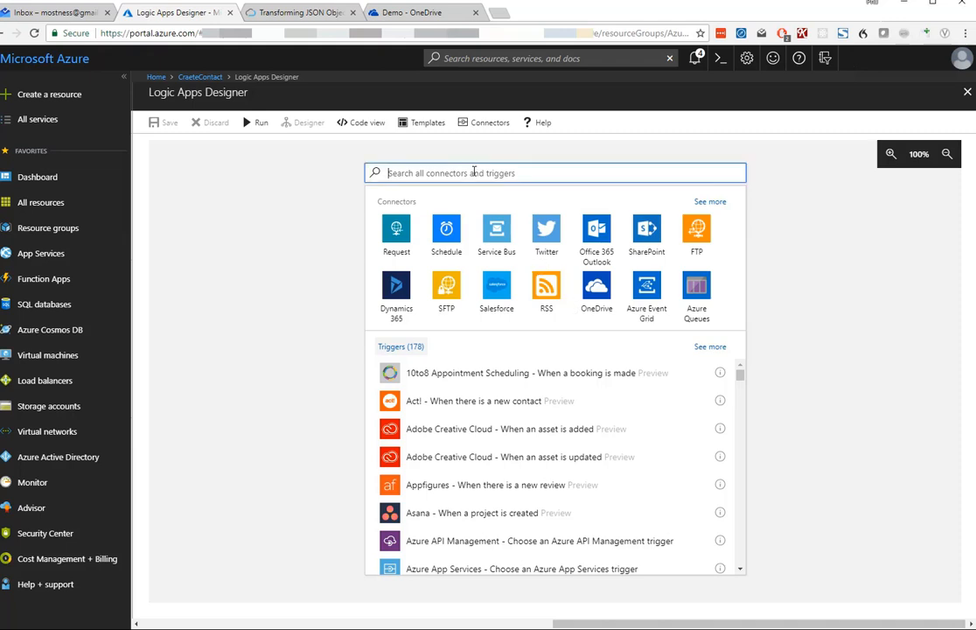
type("one drive")
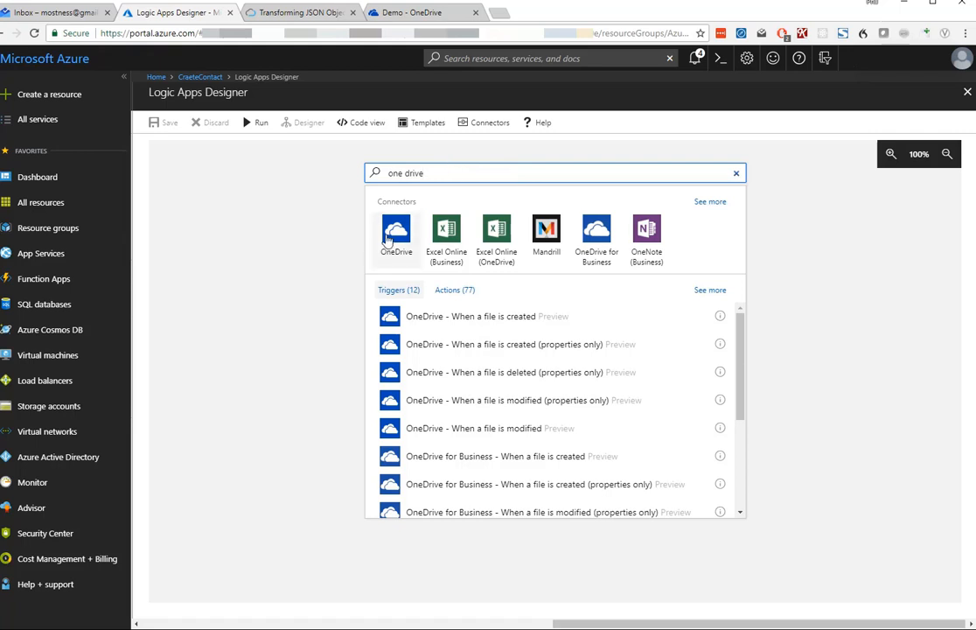
left_click(396, 234)
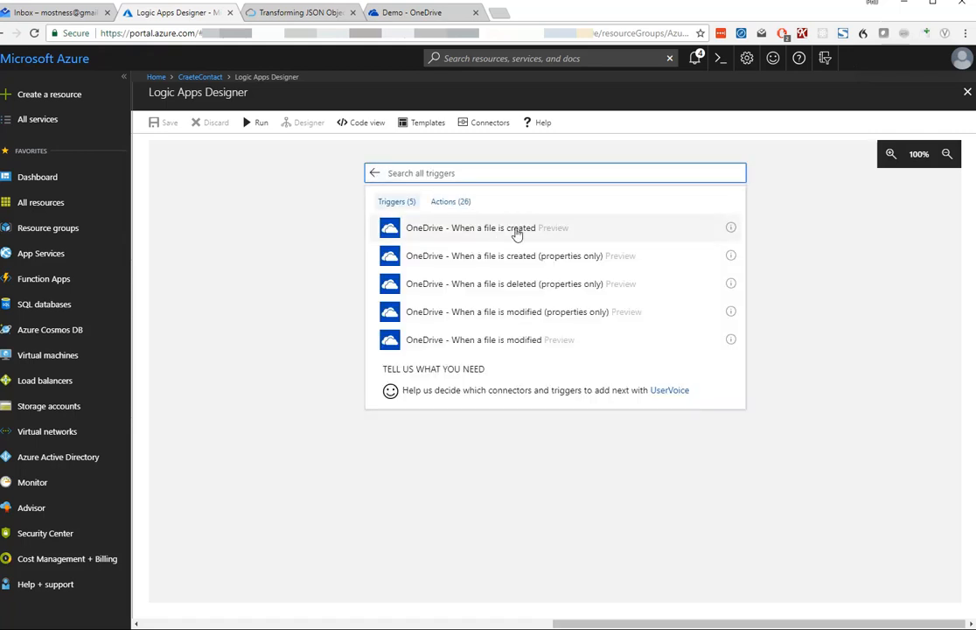
left_click(486, 227)
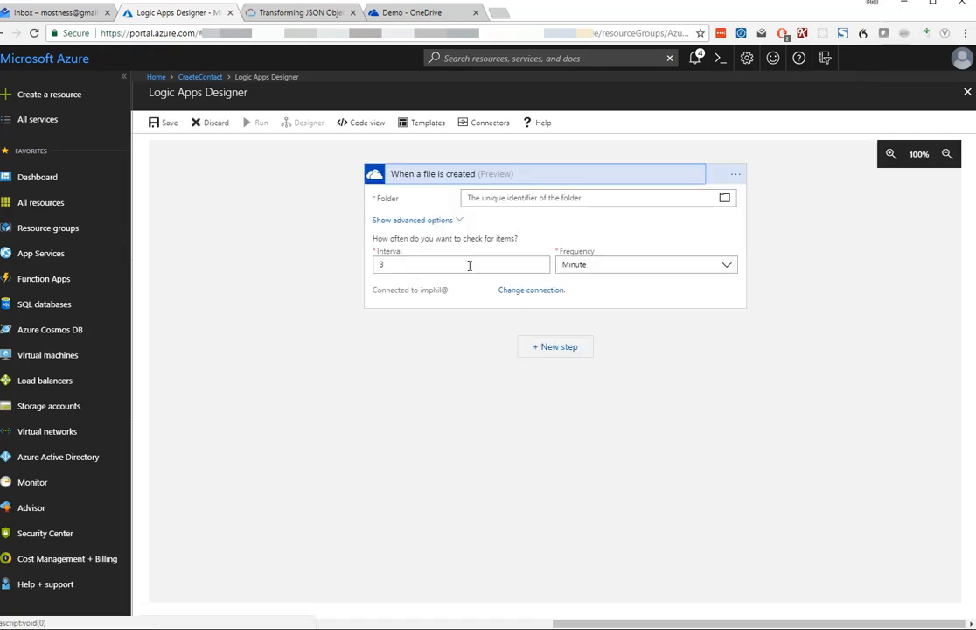
Set the trigger to watch the /Demo folder, checking every 15 seconds.
left_click(645, 265)
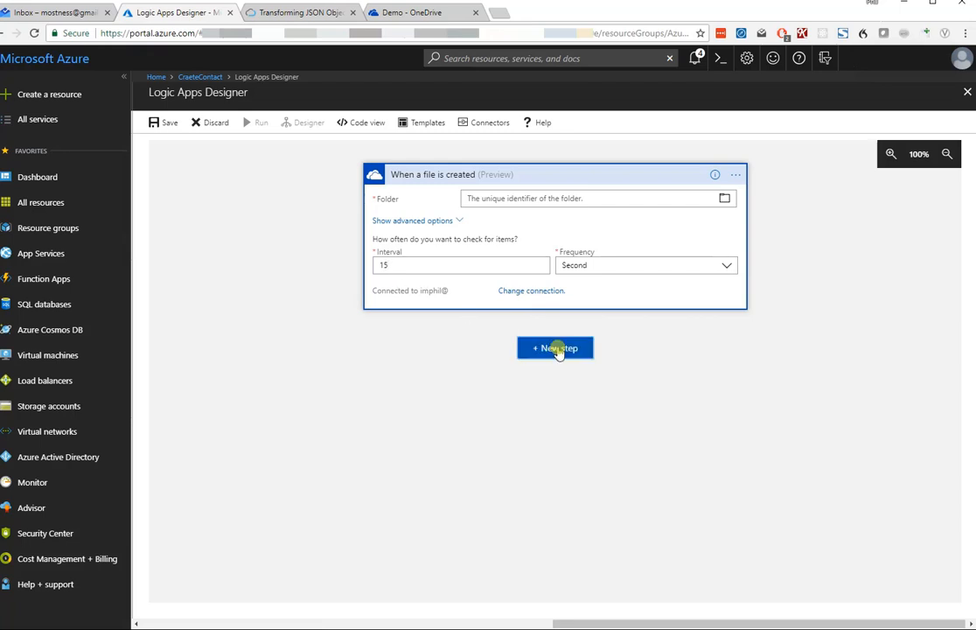
left_click(554, 347)
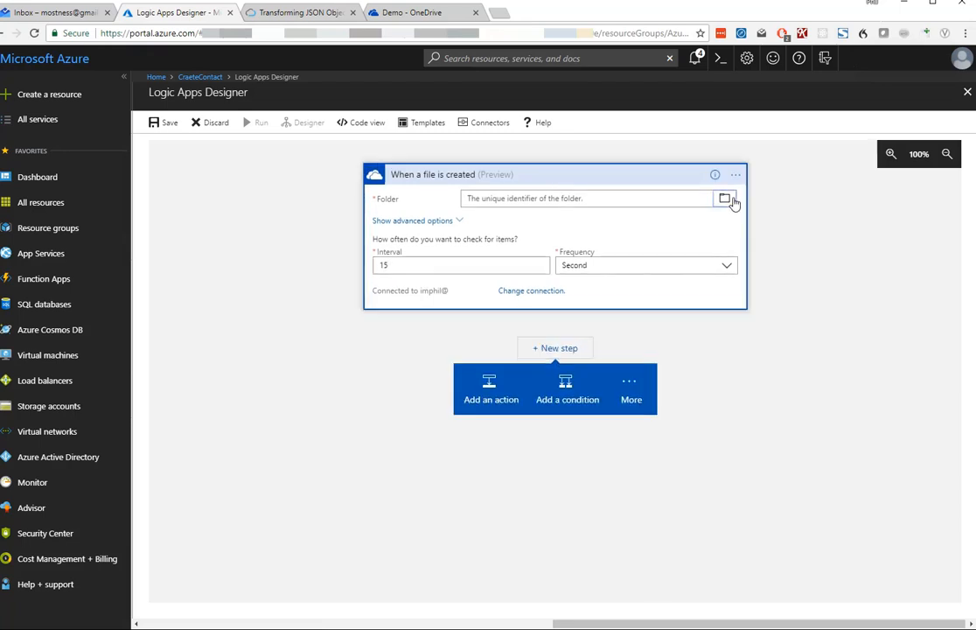
left_click(726, 198)
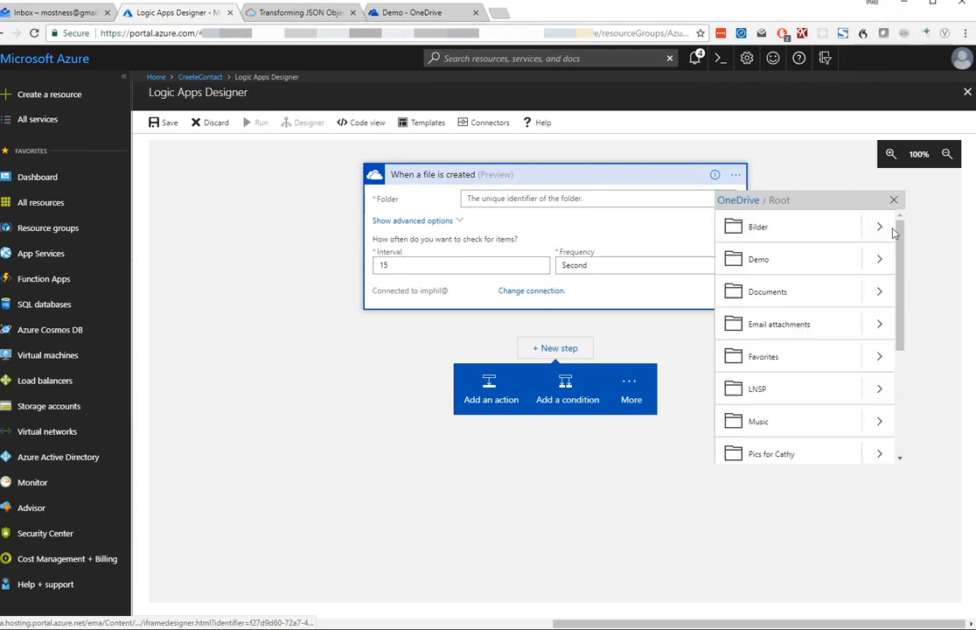
left_click(760, 259)
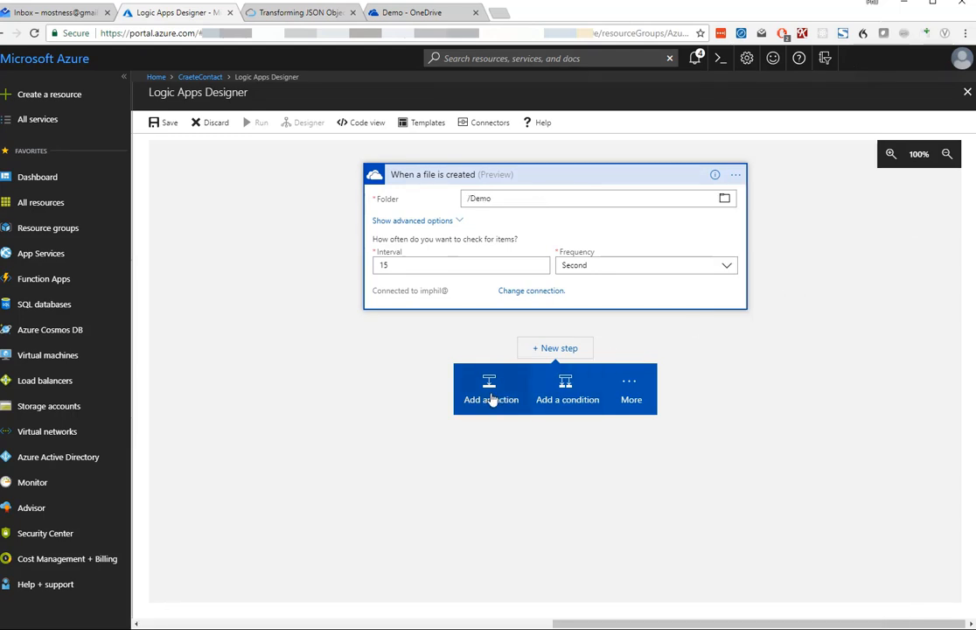
Add a Data Operations Parse JSON action and start generating its schema from a sample payload.
left_click(491, 389)
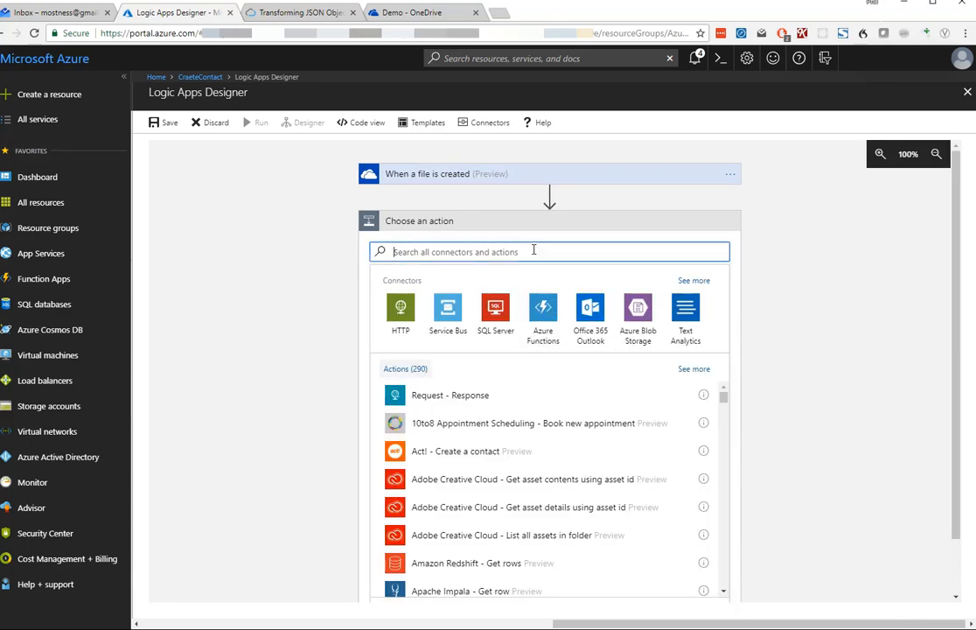
type("parse json")
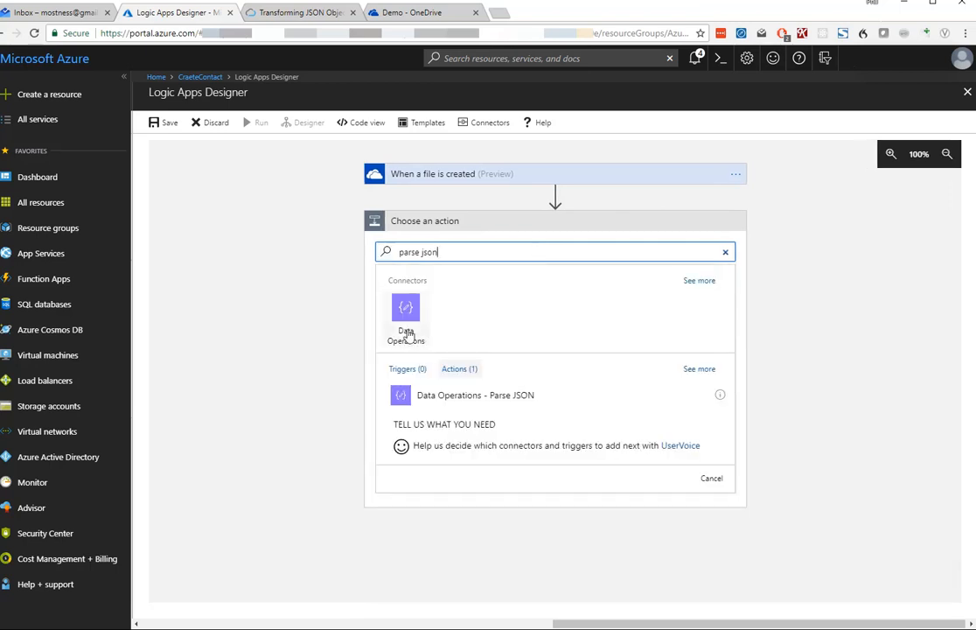
left_click(405, 315)
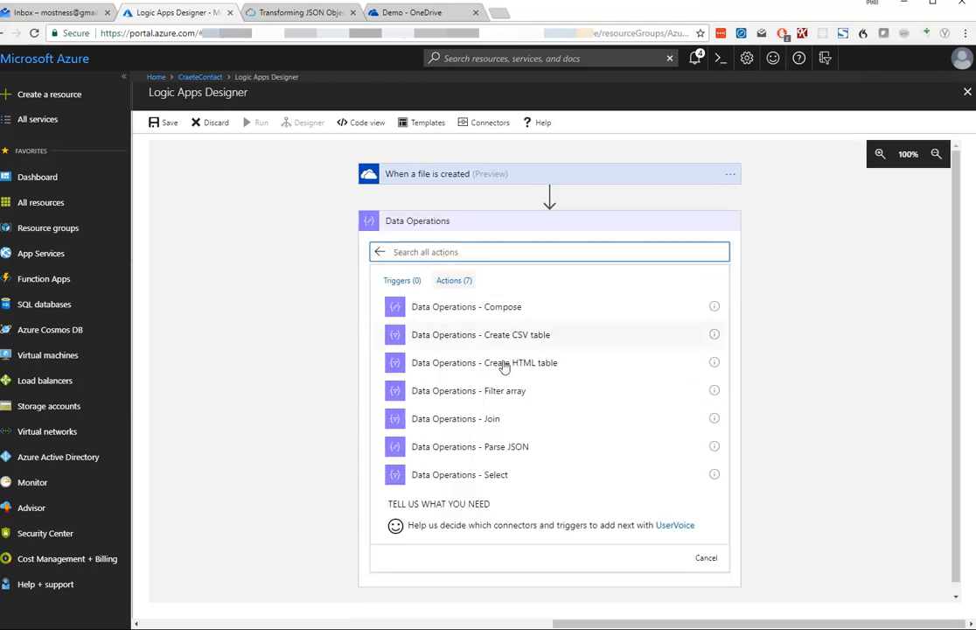
left_click(462, 446)
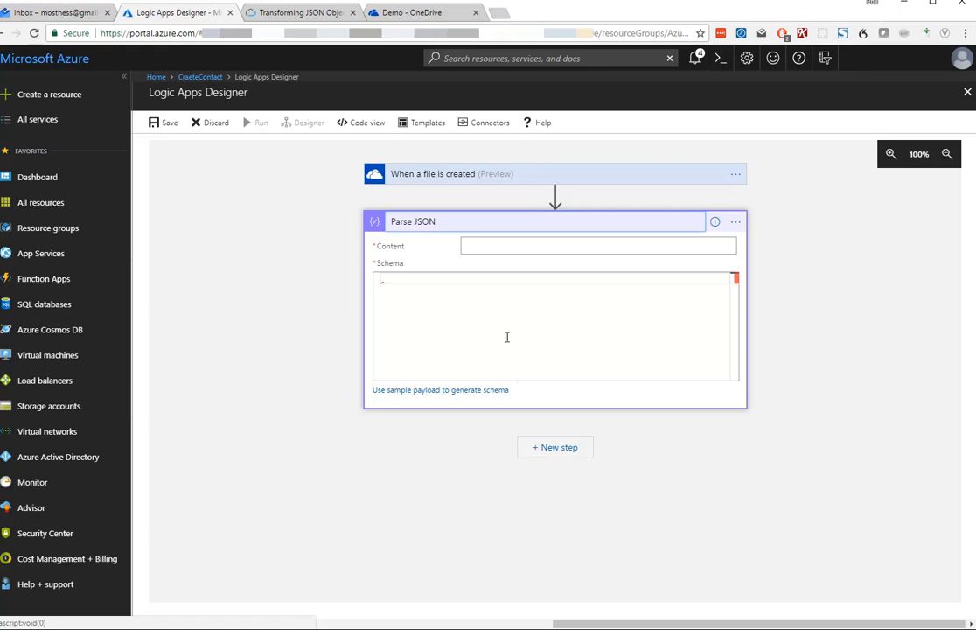
left_click(440, 389)
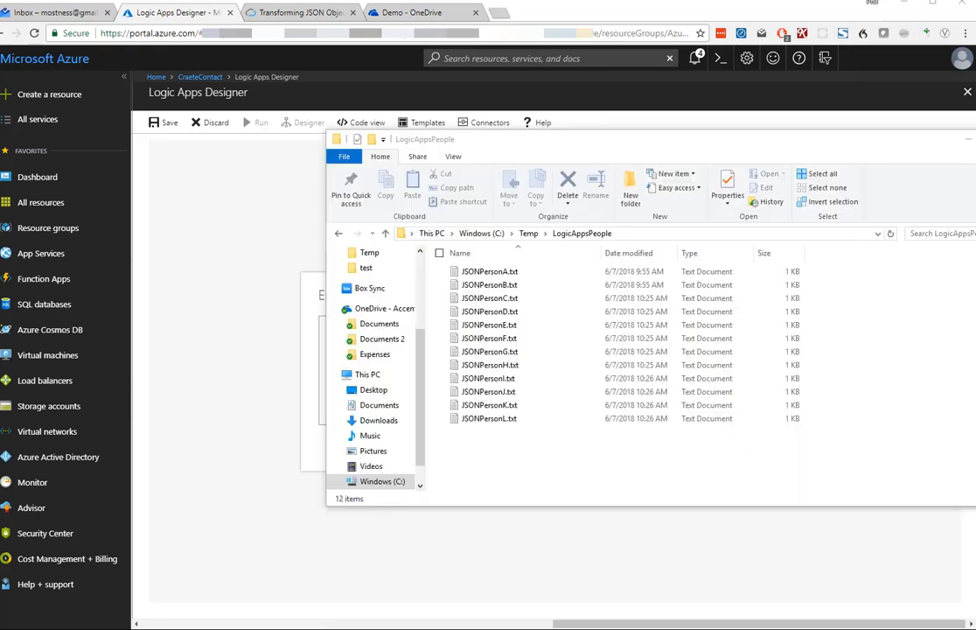
Generate the schema from JSONPersonA.txt's JSON and set Content to File content.
double_click(489, 271)
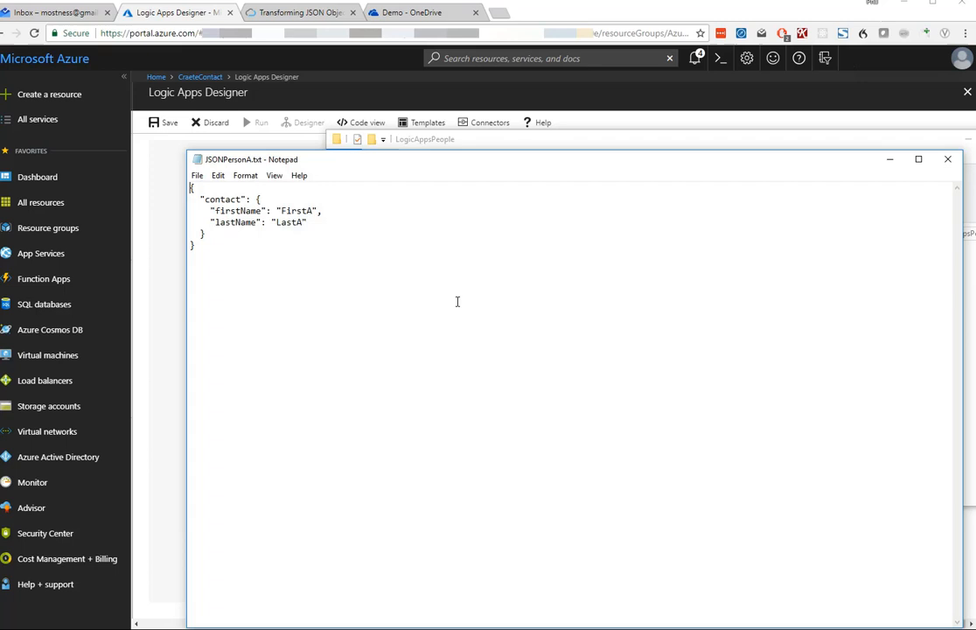
key("ctrl+a")
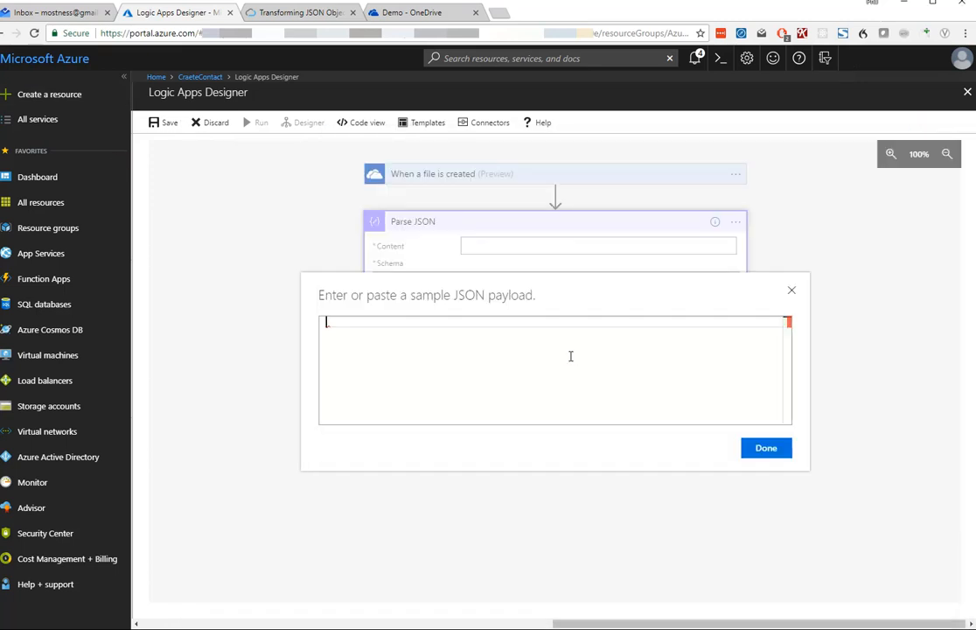
left_click(766, 447)
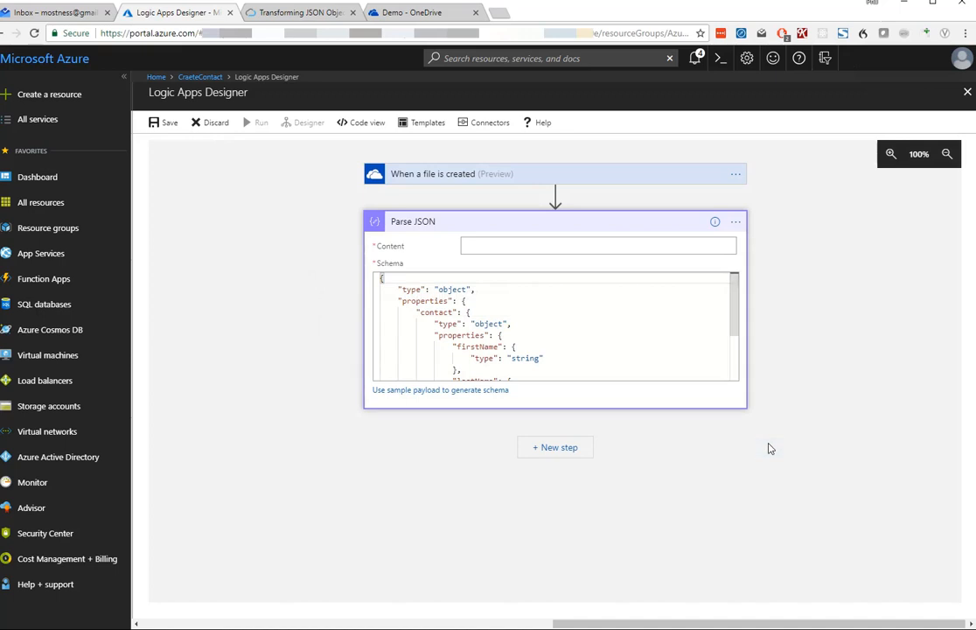
left_click(598, 246)
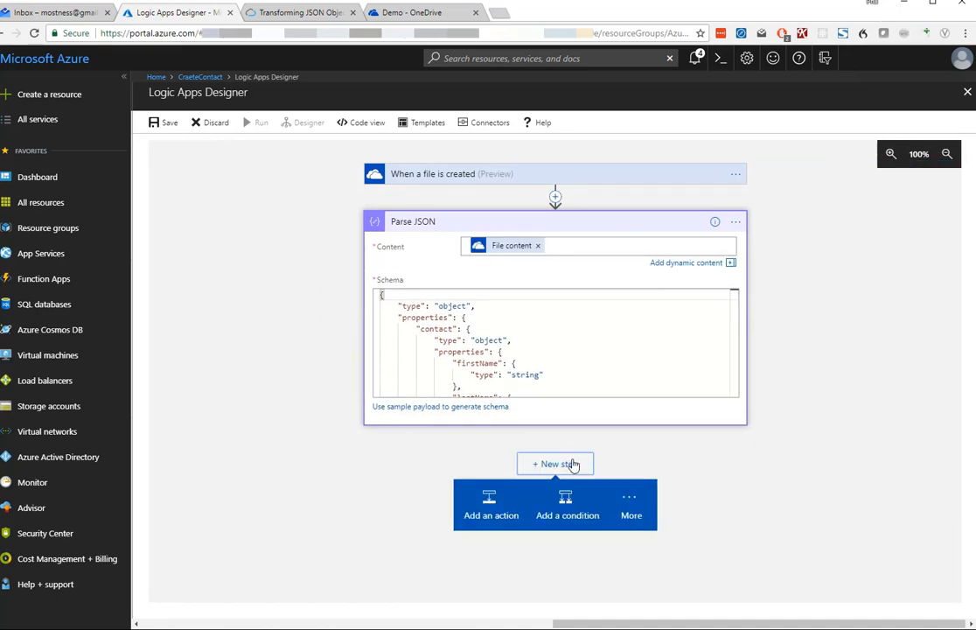
Add a Dynamics 365 'Create a new record' action for the Contact entity.
left_click(491, 506)
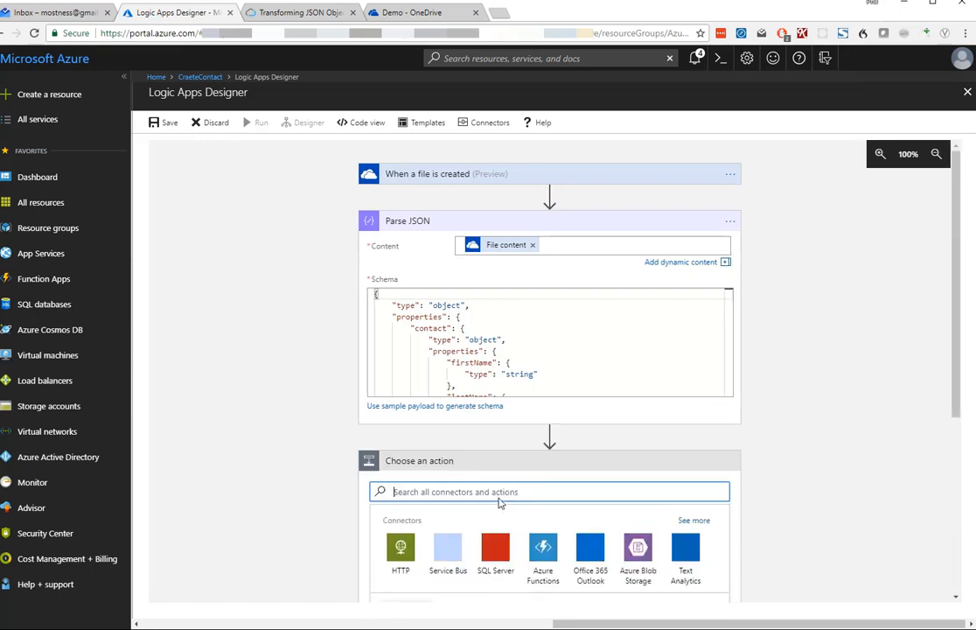
type("dynamics")
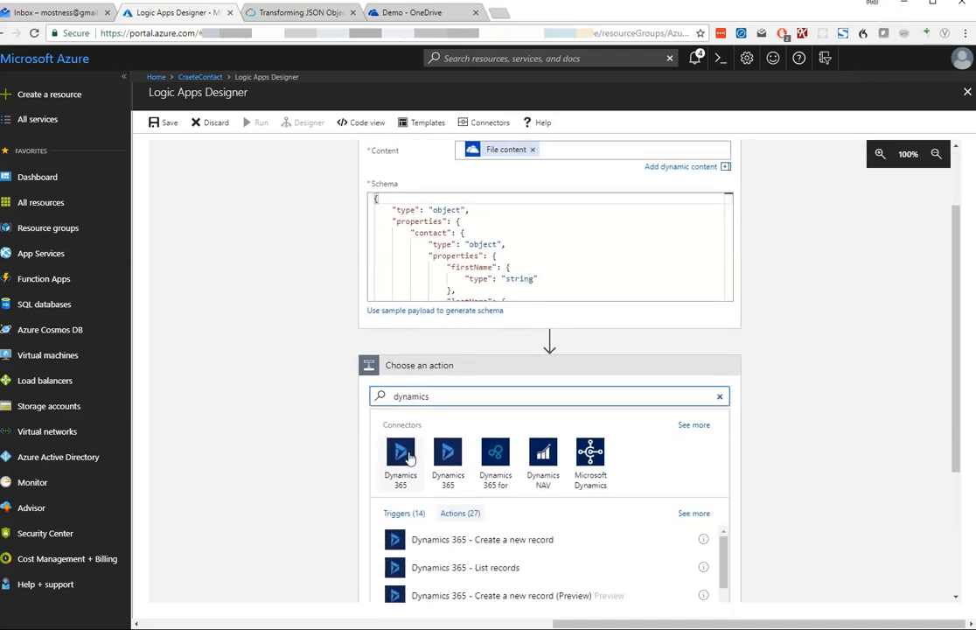
left_click(400, 450)
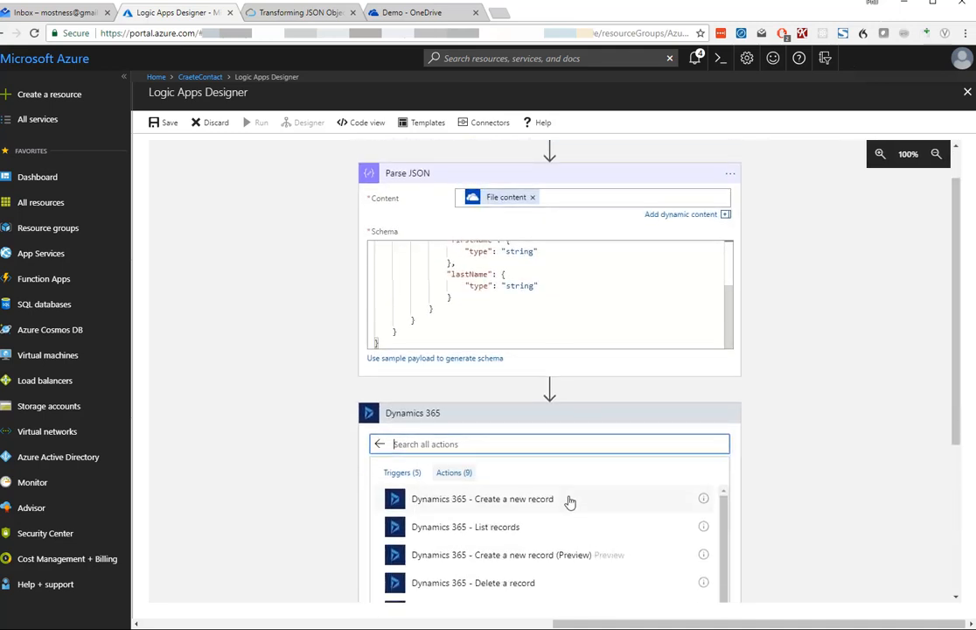
left_click(499, 499)
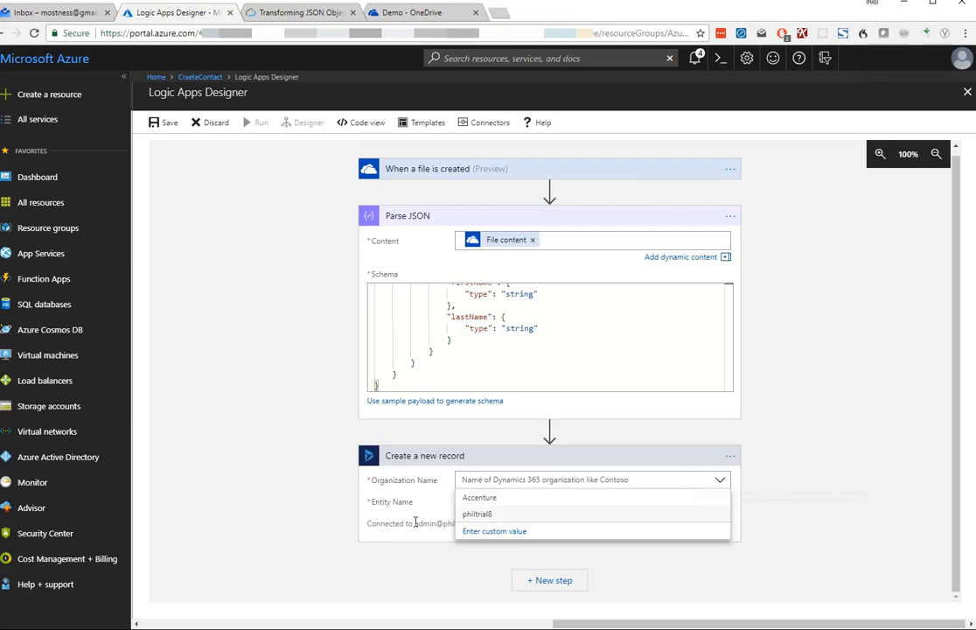
left_click(478, 514)
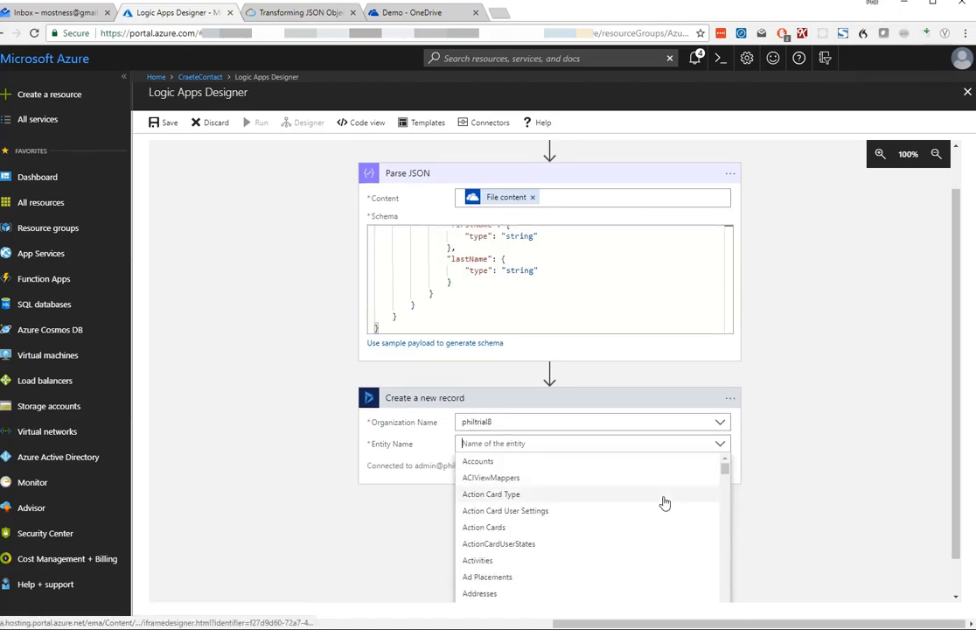
type("con")
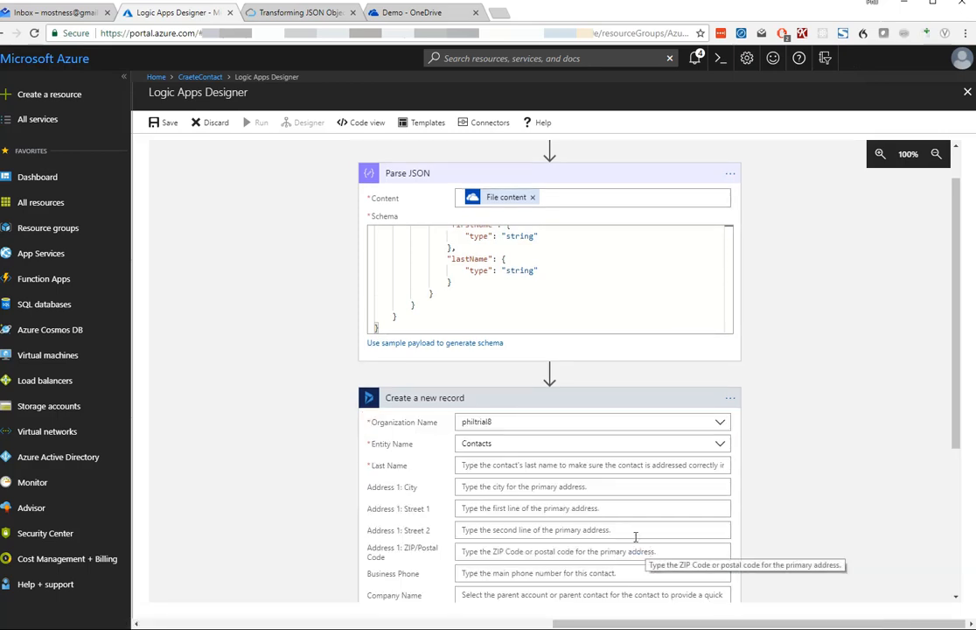
Map Last Name and First Name to parsed lastName and firstName, then save.
left_click(591, 465)
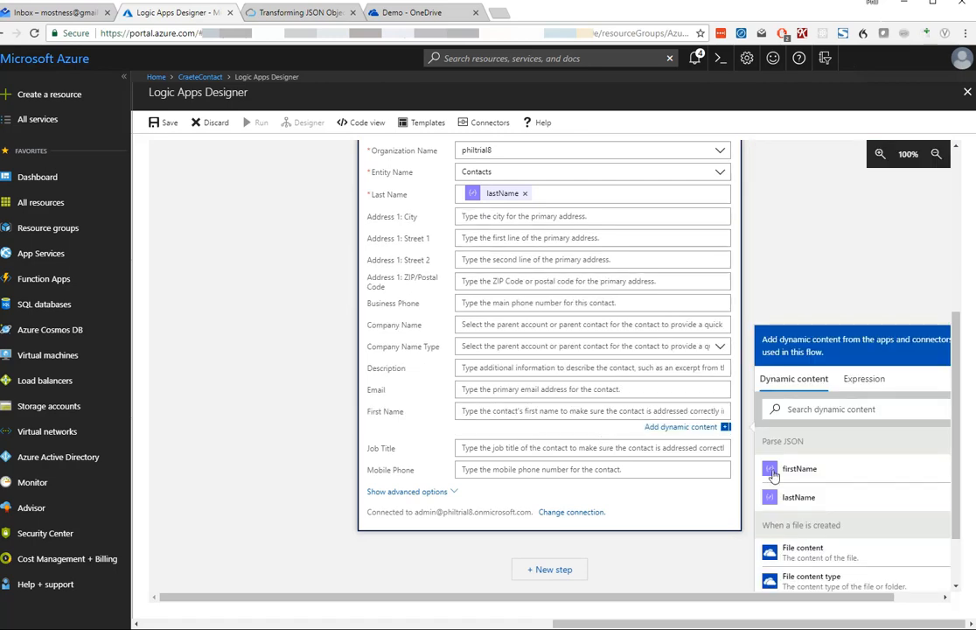
left_click(798, 469)
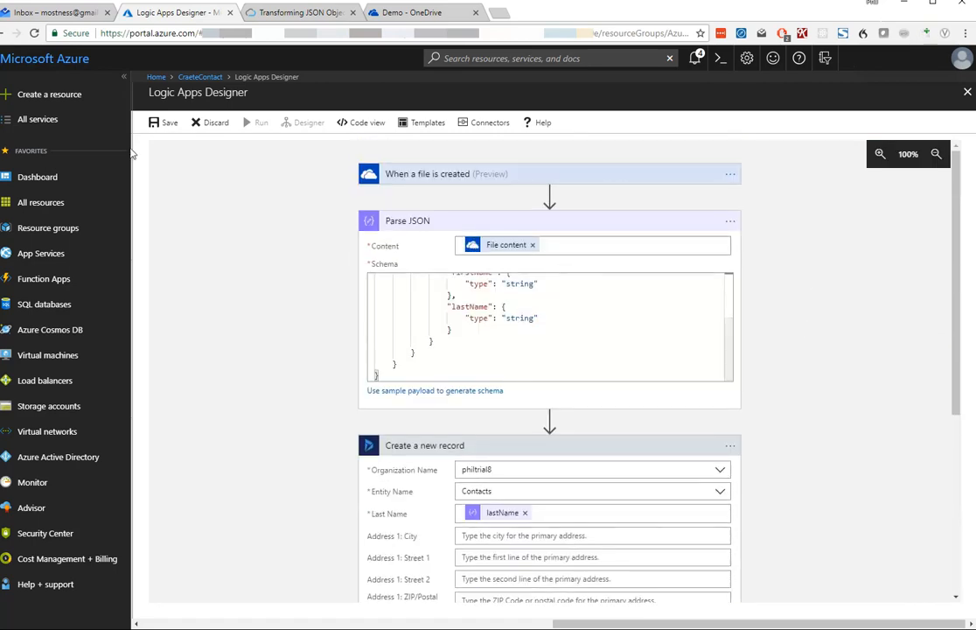
left_click(162, 123)
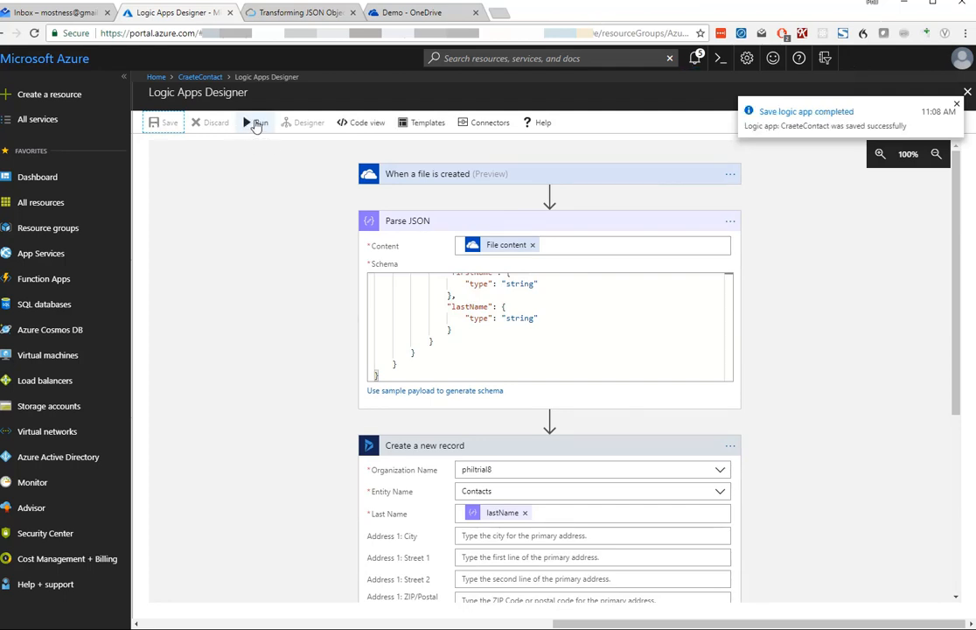
Run the saved CraeteContact logic app.
left_click(255, 122)
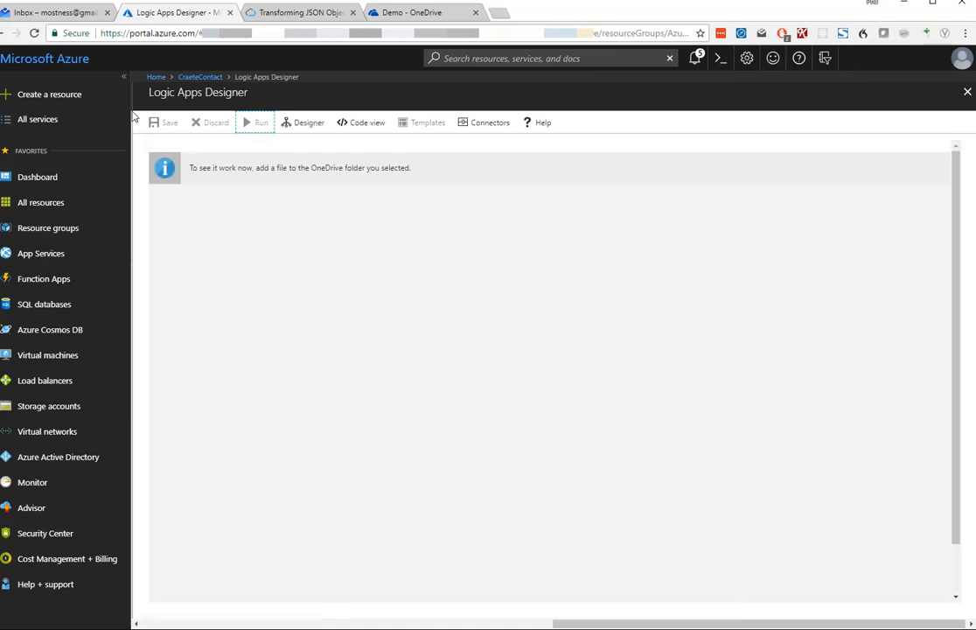
left_click(259, 122)
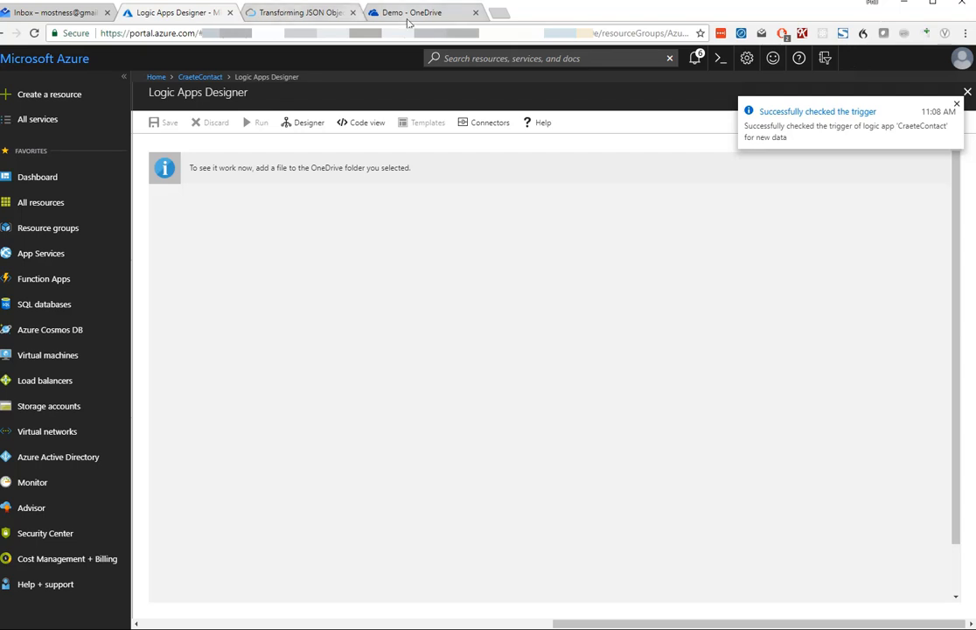
Upload JSONPersonA.txt from LogicAppsPeople into the OneDrive Demo folder.
left_click(420, 12)
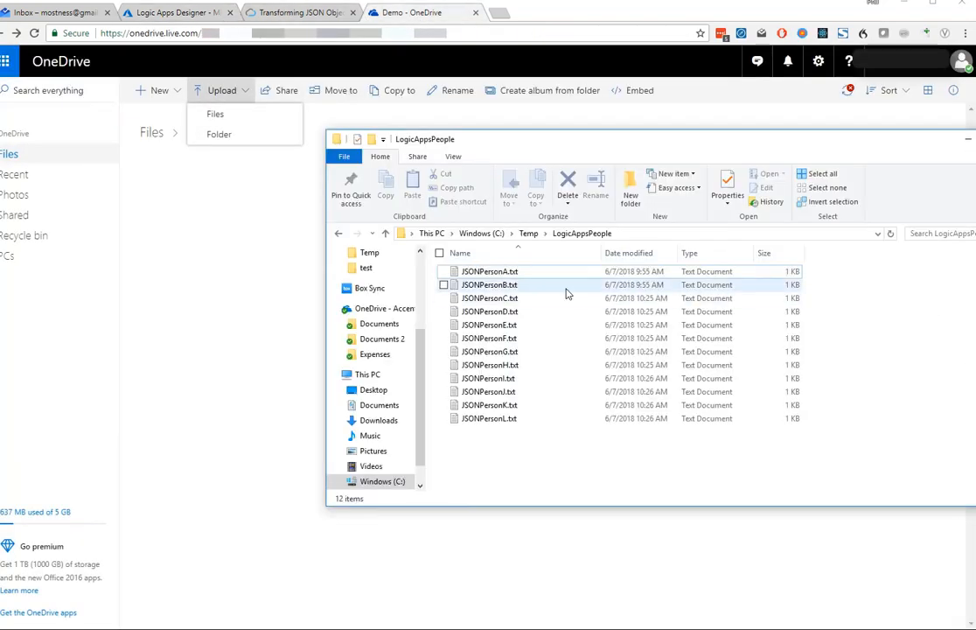
double_click(490, 271)
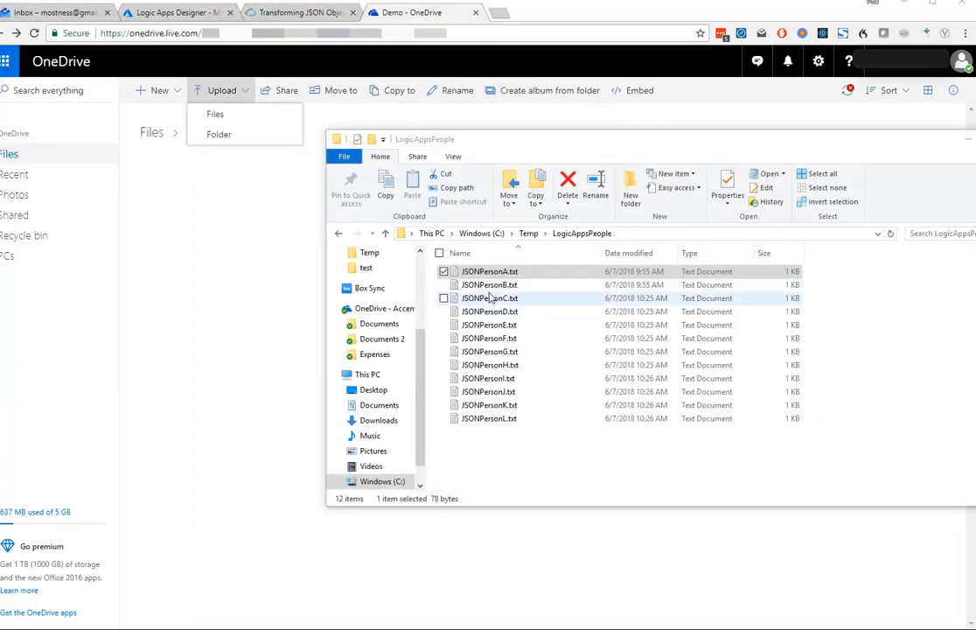
double_click(490, 285)
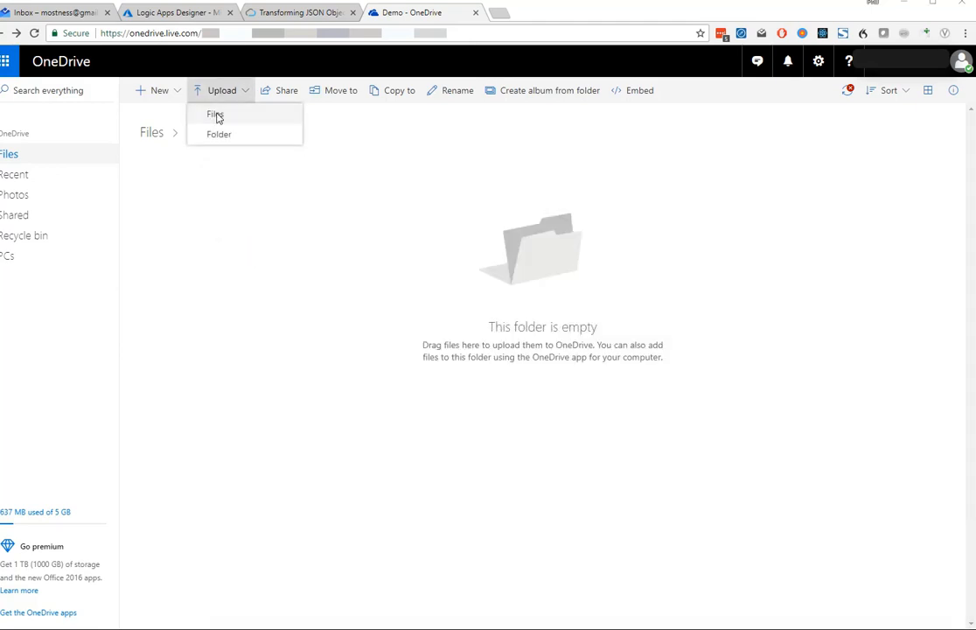
left_click(215, 114)
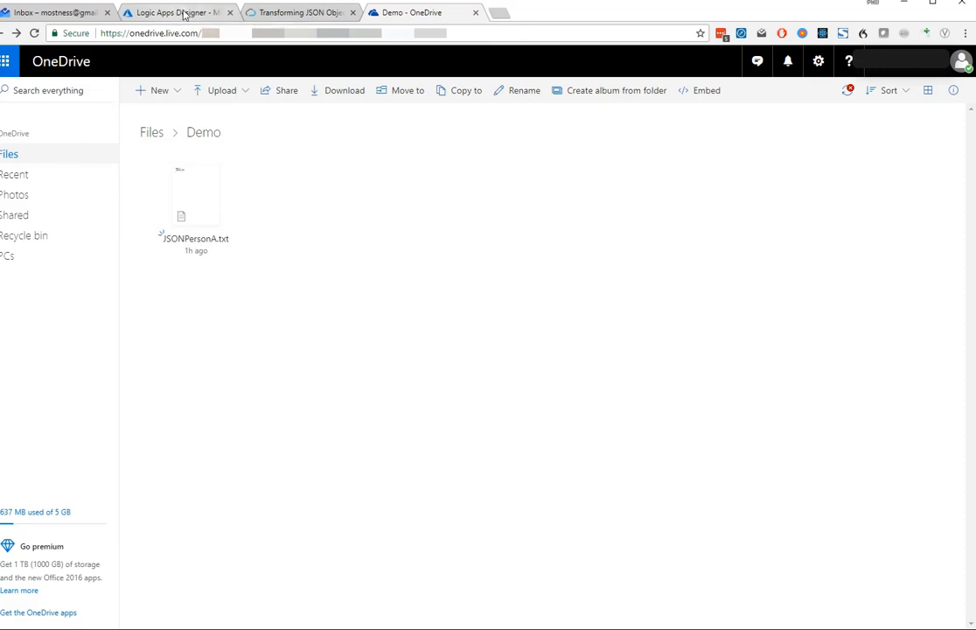
left_click(157, 16)
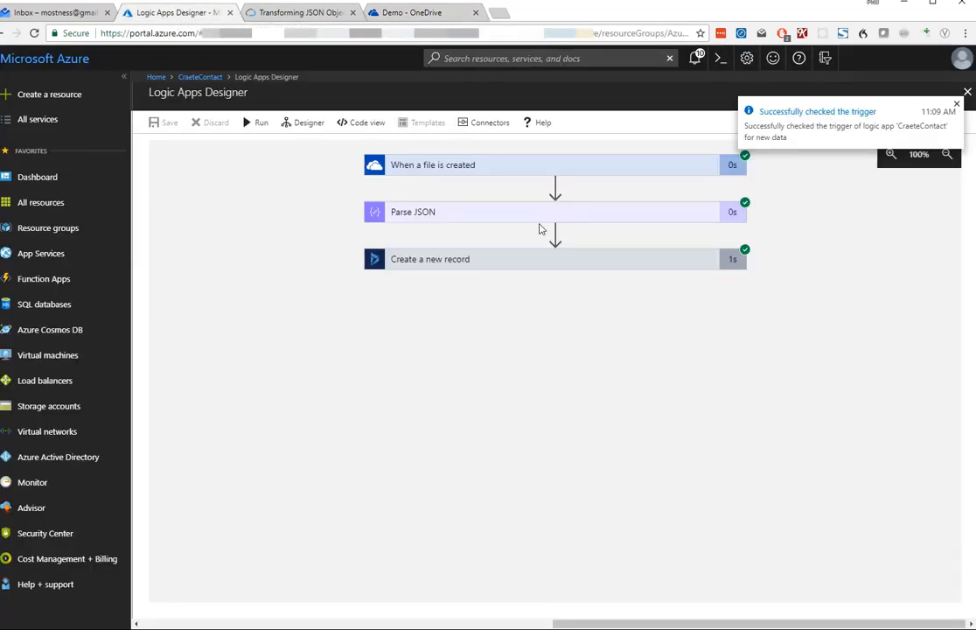
Confirm the trigger, Parse JSON and create-record steps each show green check marks.
left_click(968, 91)
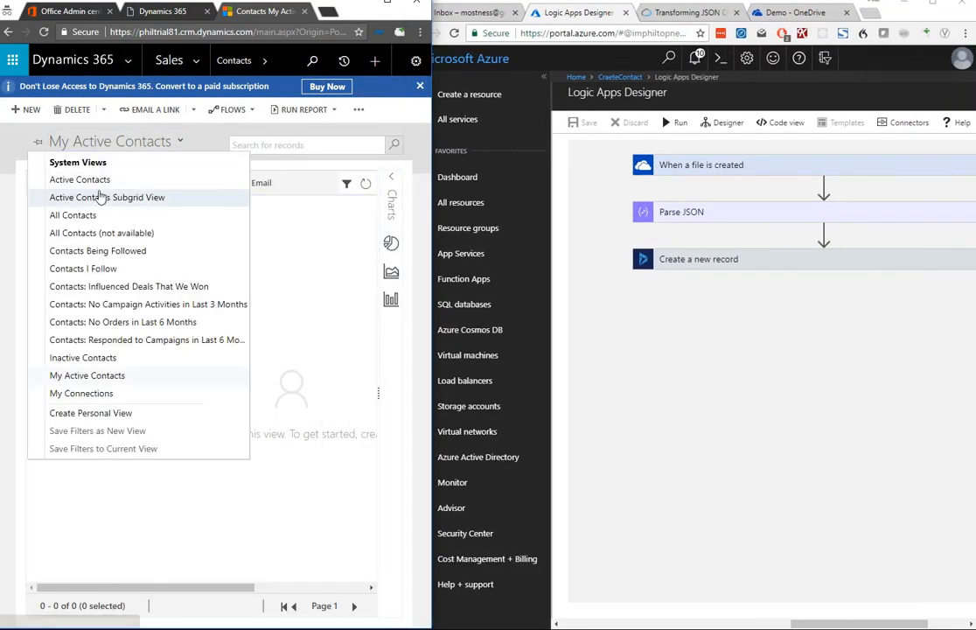
Switch the Contacts view from All Contacts to My Active Contacts, showing FirstA LastA.
left_click(73, 216)
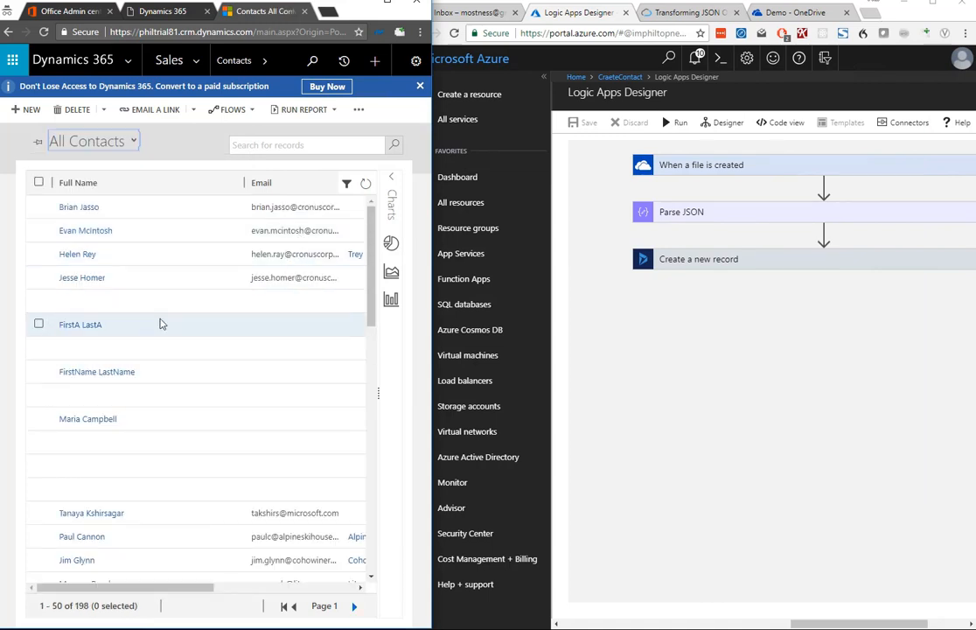
left_click(38, 324)
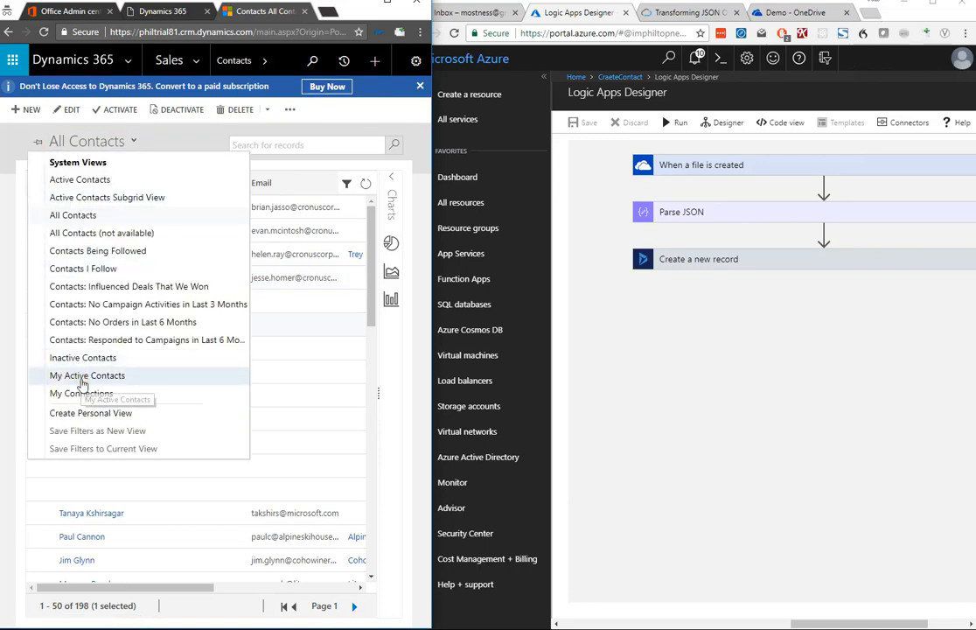
left_click(86, 375)
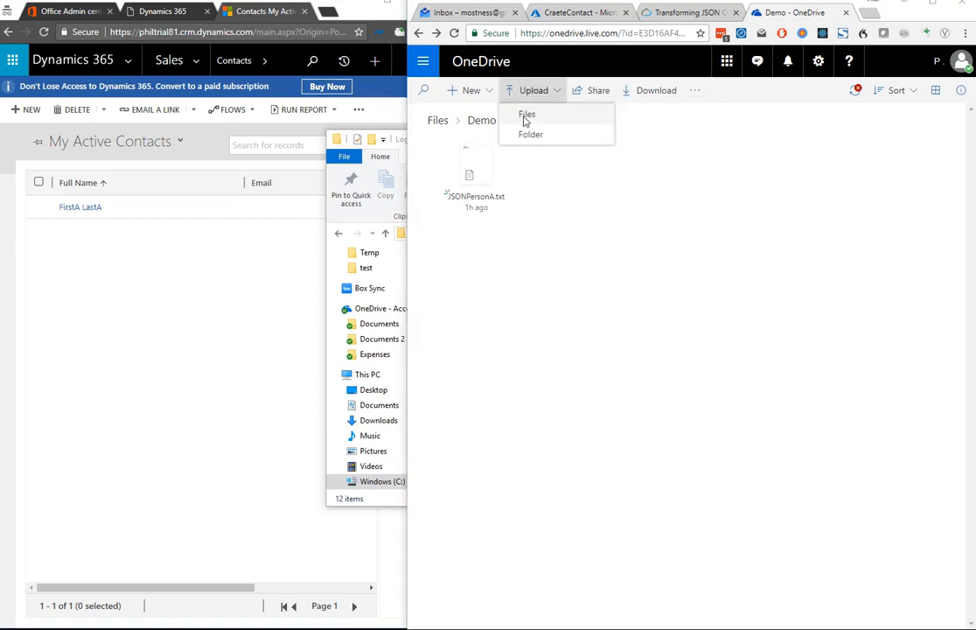
Upload JSONPersonB–L to Demo and refresh the grid to show twelve contacts.
left_click(526, 114)
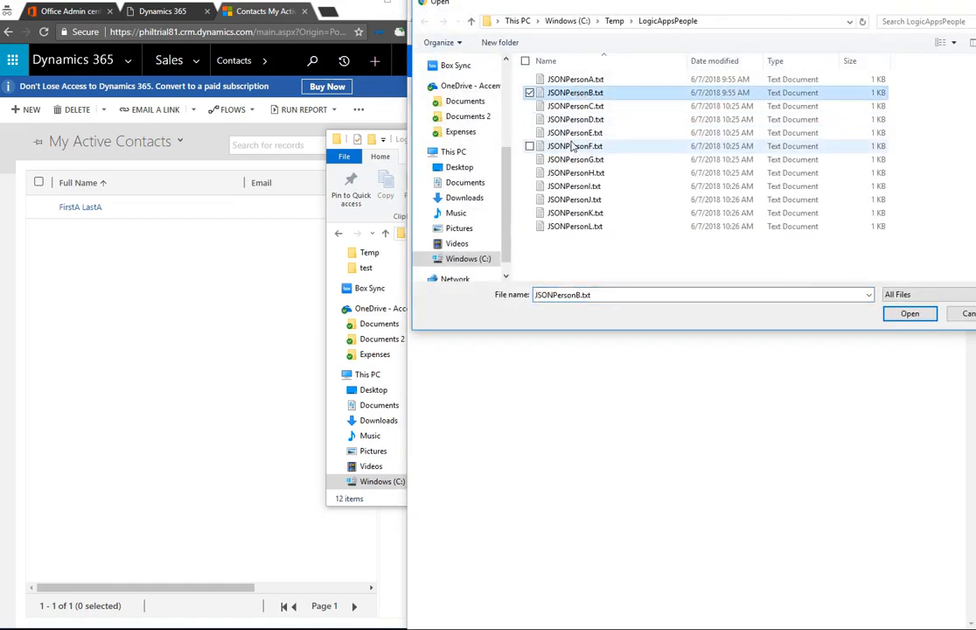
left_click(909, 313)
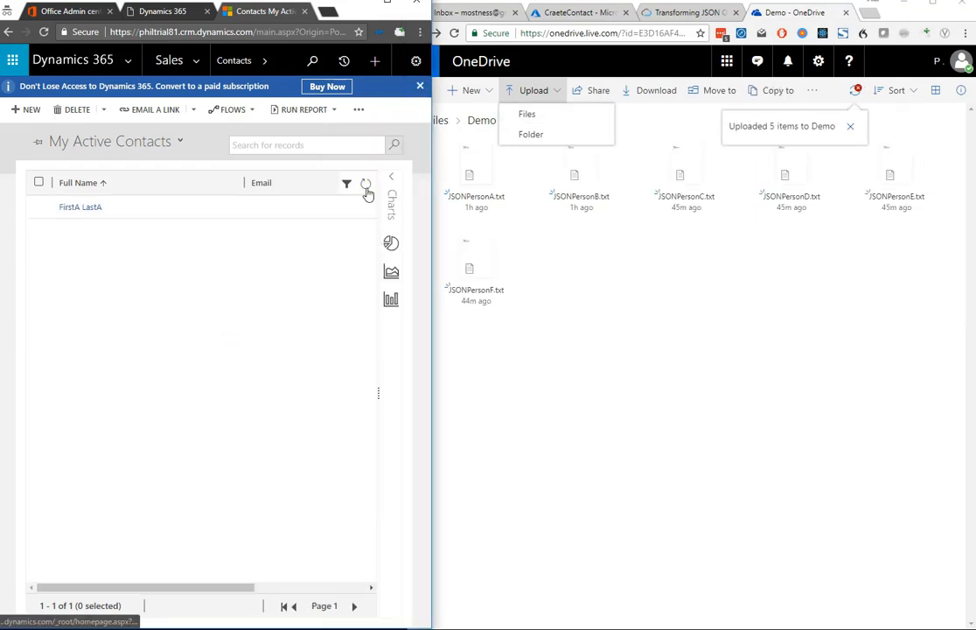
left_click(366, 188)
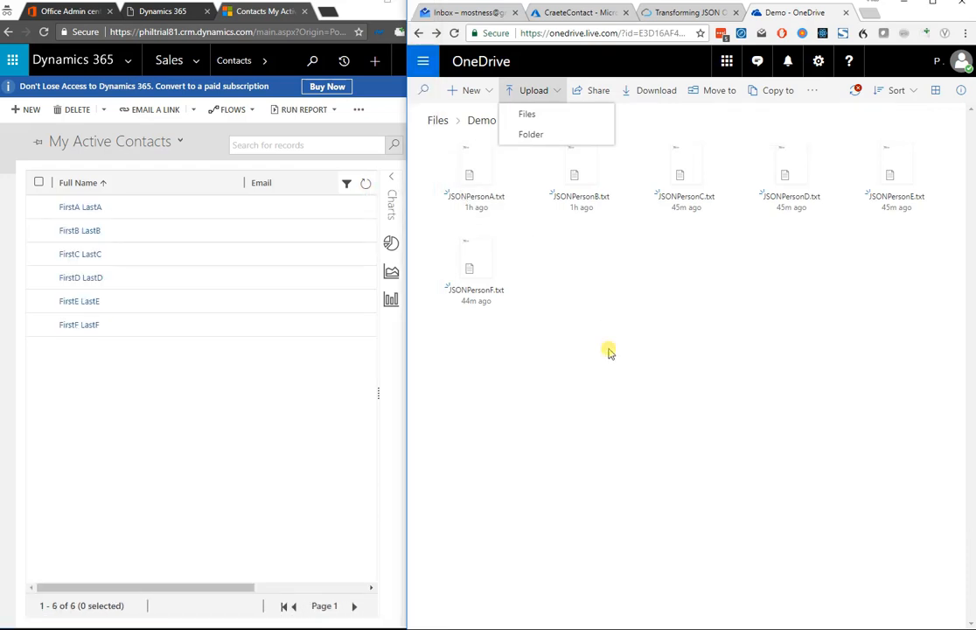
left_click(527, 113)
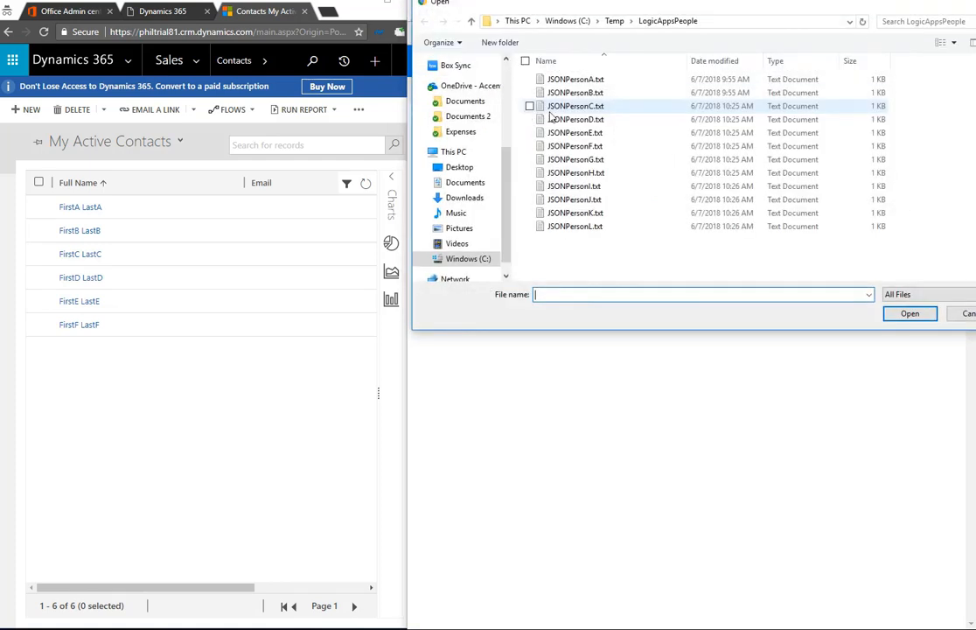
mouse_move(574, 159)
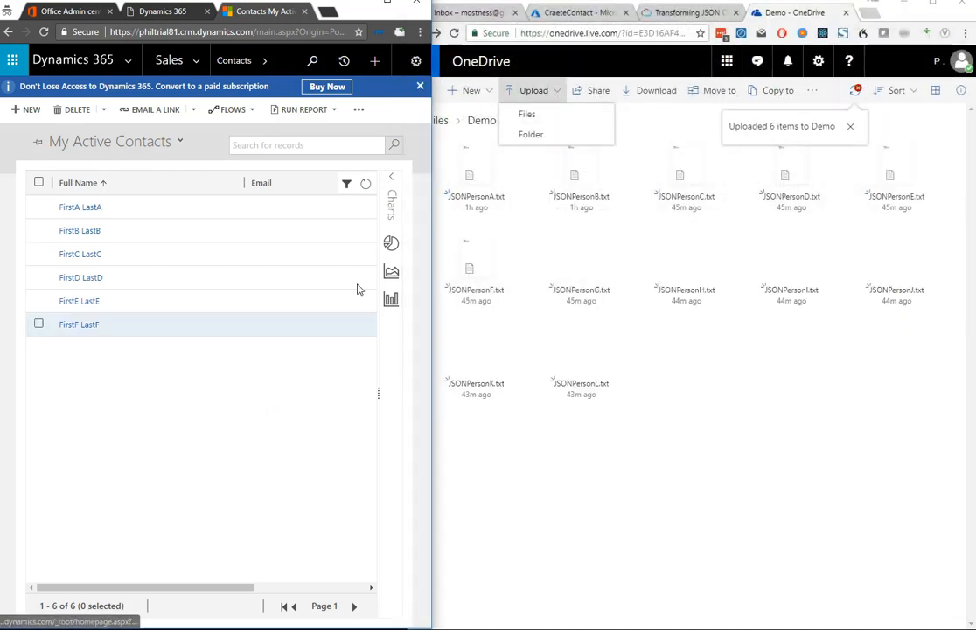
left_click(366, 183)
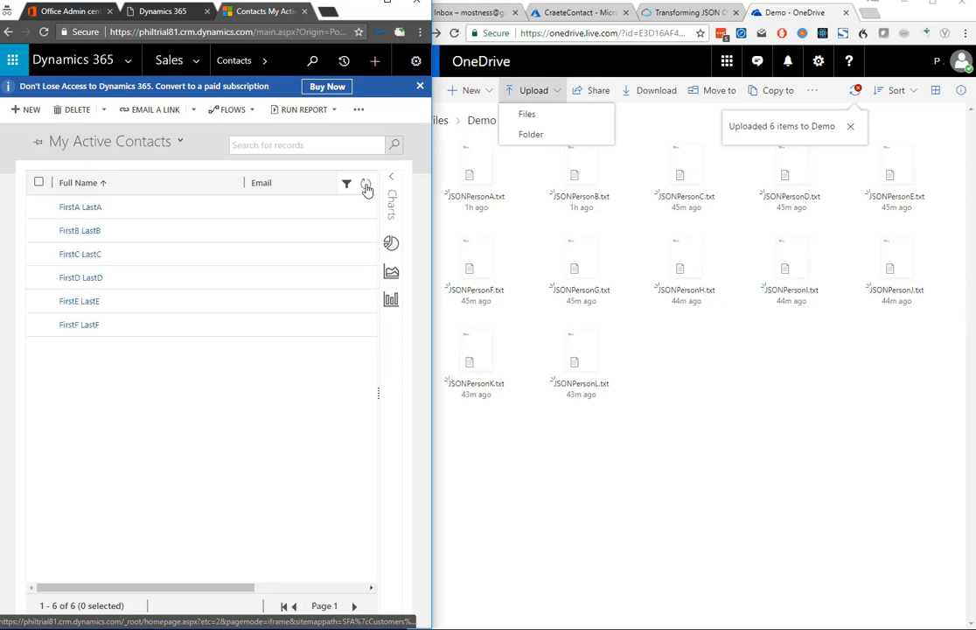
left_click(367, 185)
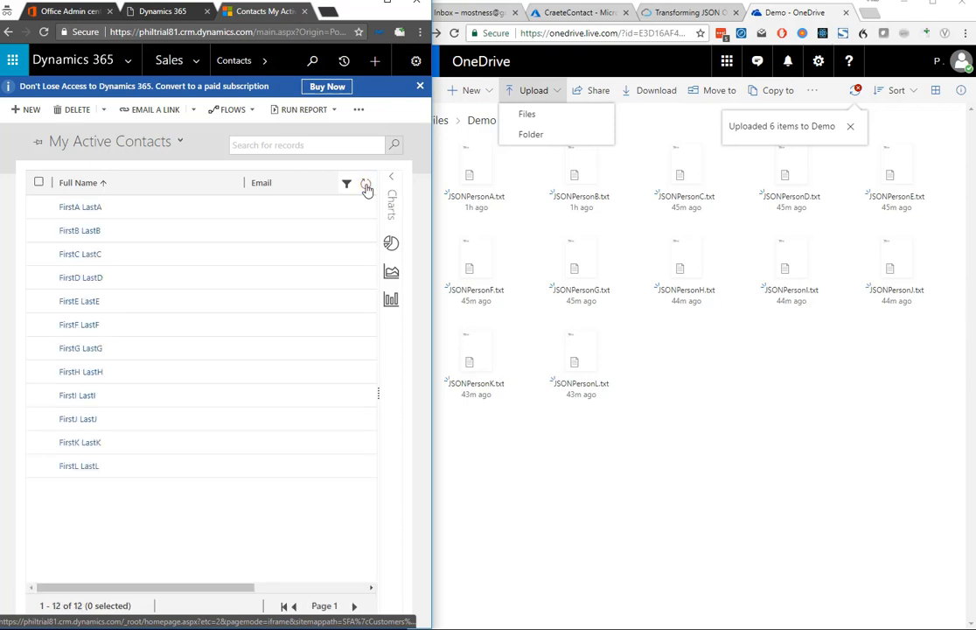